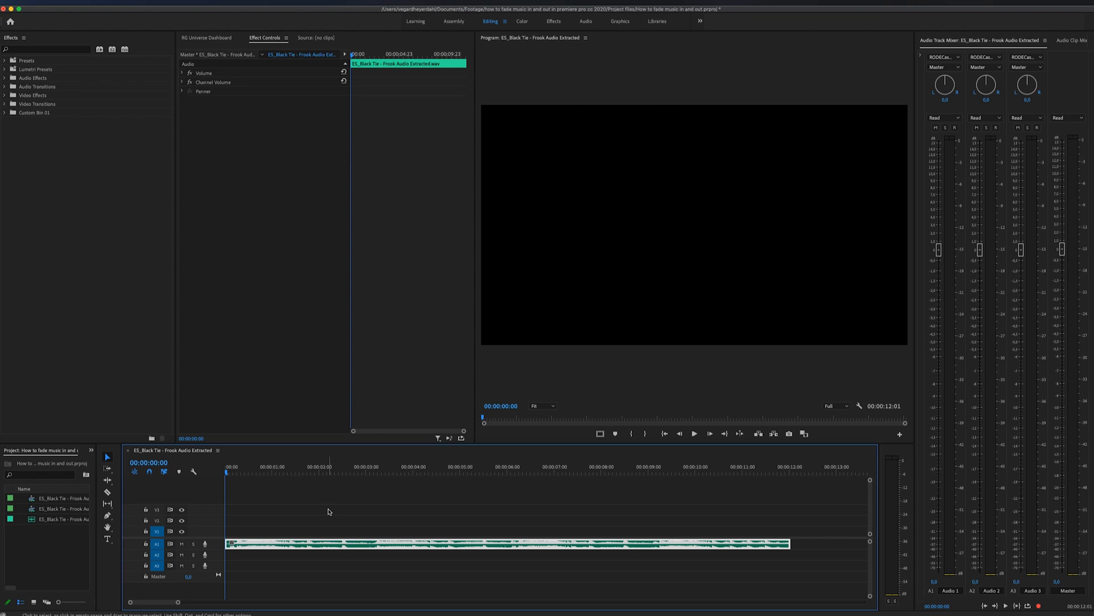
mouse_move(297, 499)
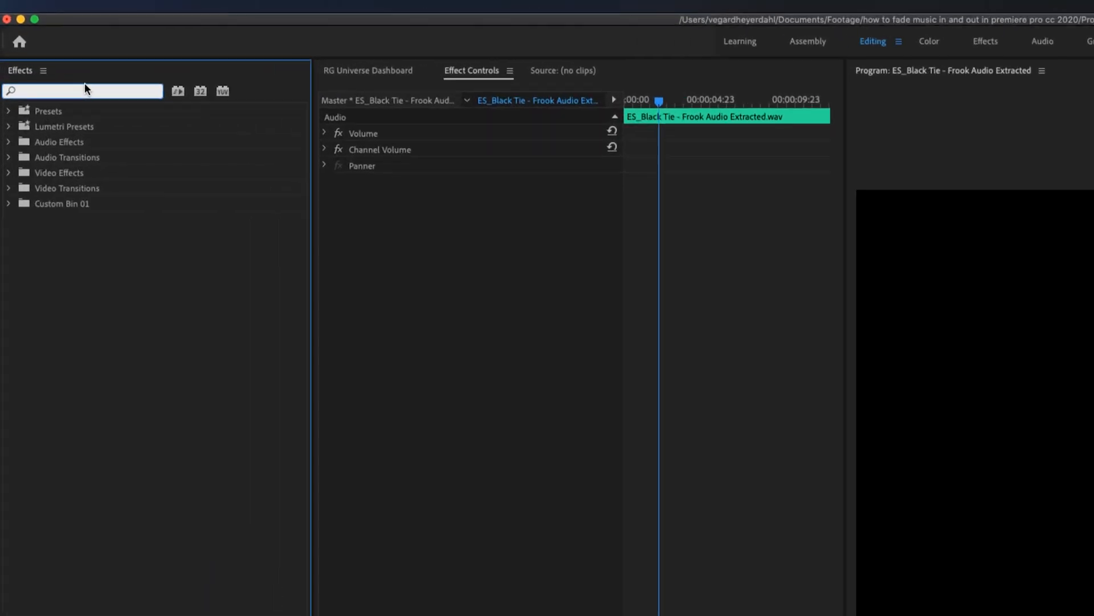
- Search 'expo' in Effects and reveal Exponential Fade under Audio Transitions > Crossfade
text(expo)
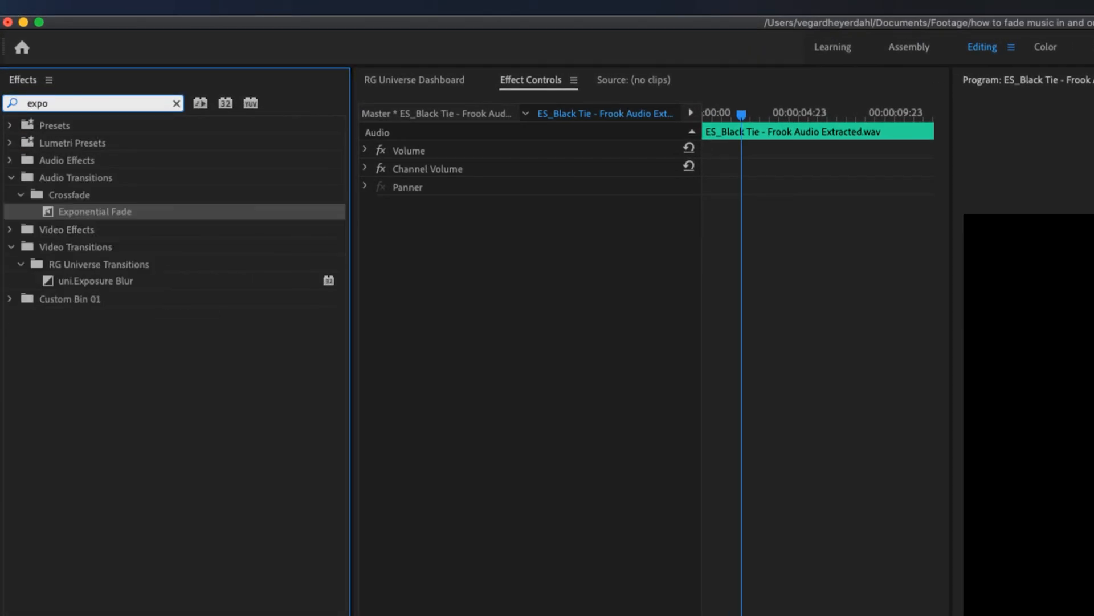
click(76, 177)
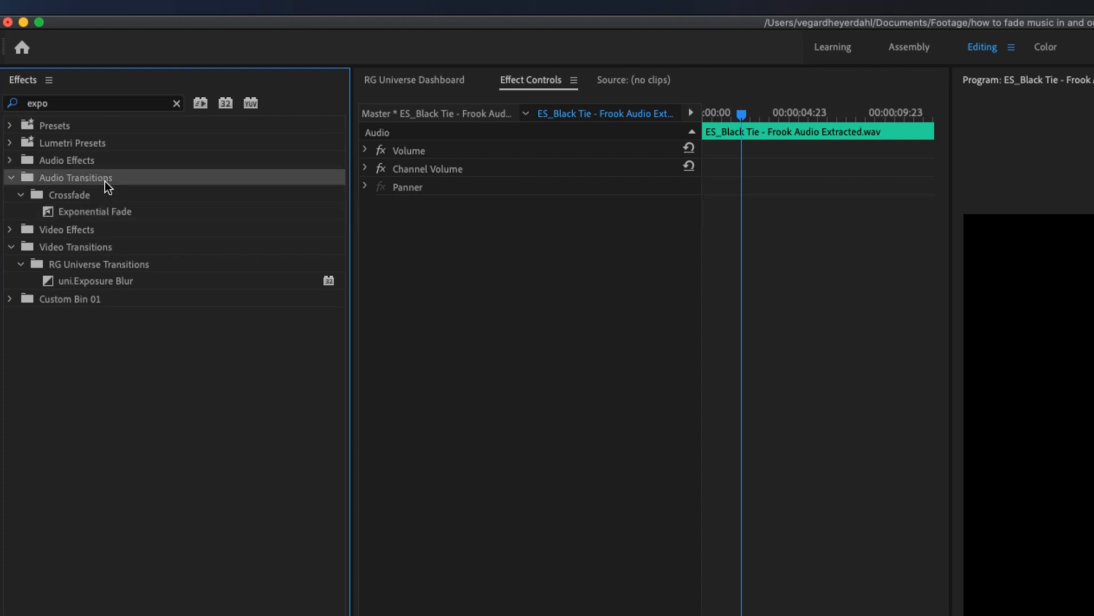
click(62, 194)
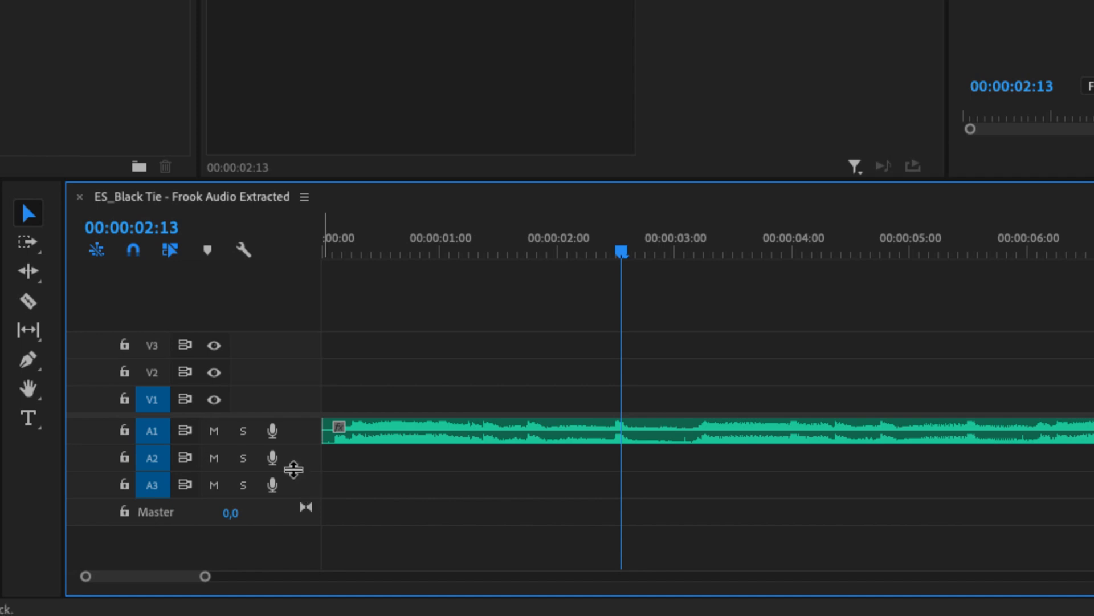
mouse_move(303, 442)
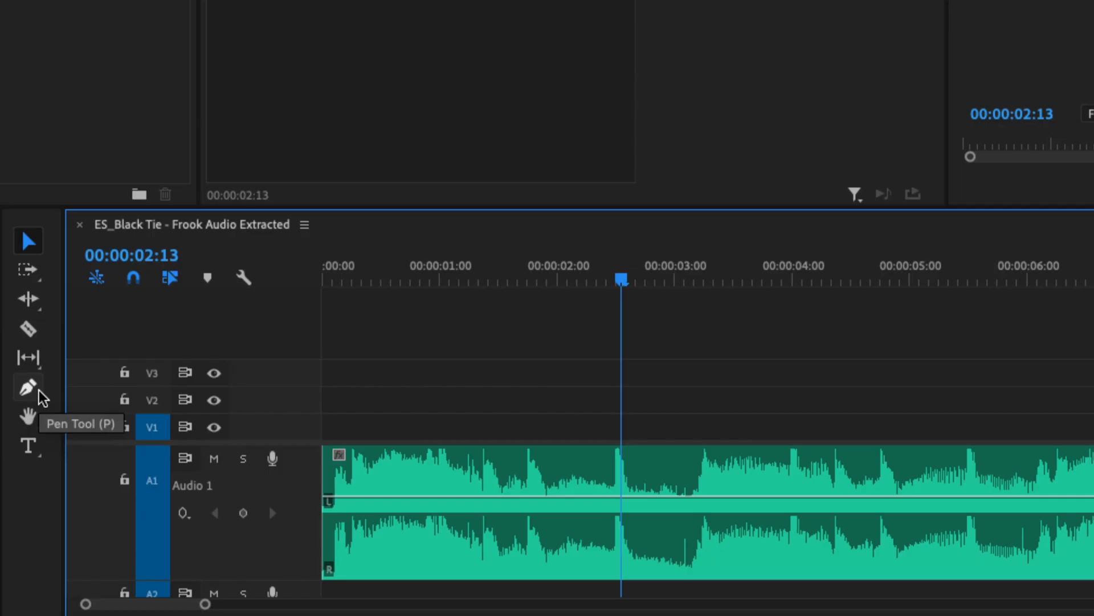
mouse_move(153, 427)
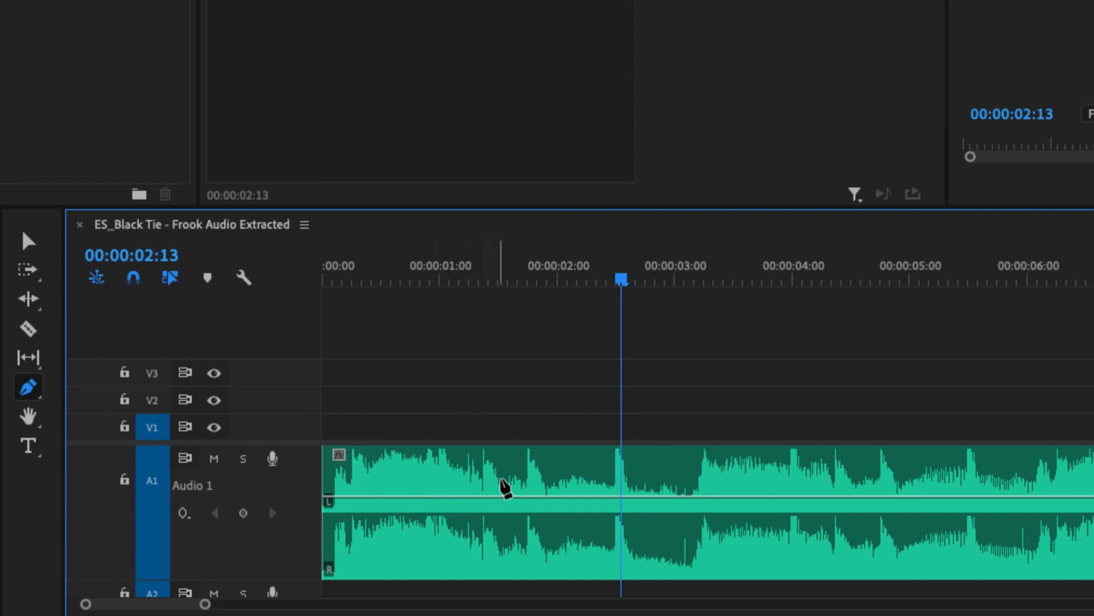
mouse_move(502, 491)
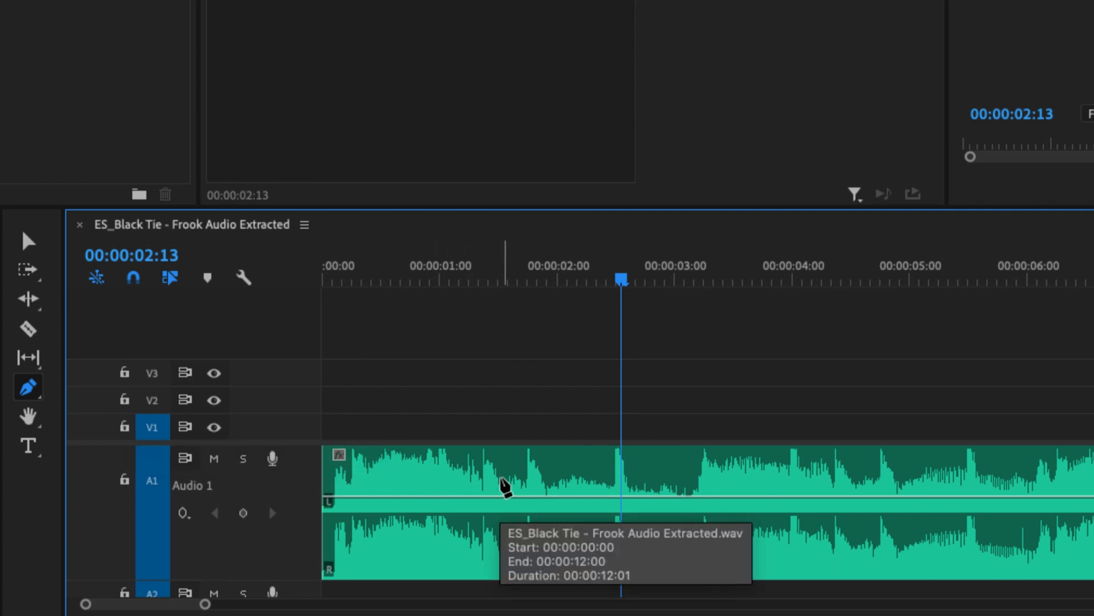
- Select the music clip and add a volume keyframe on its level line near 00:00:03:00
click(667, 283)
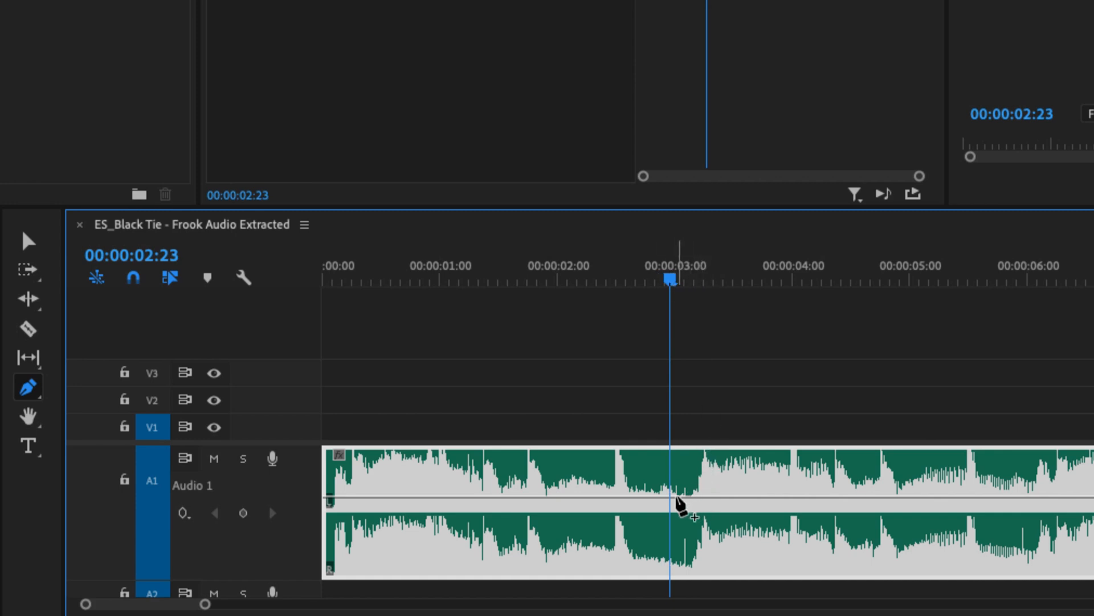
mouse_move(677, 513)
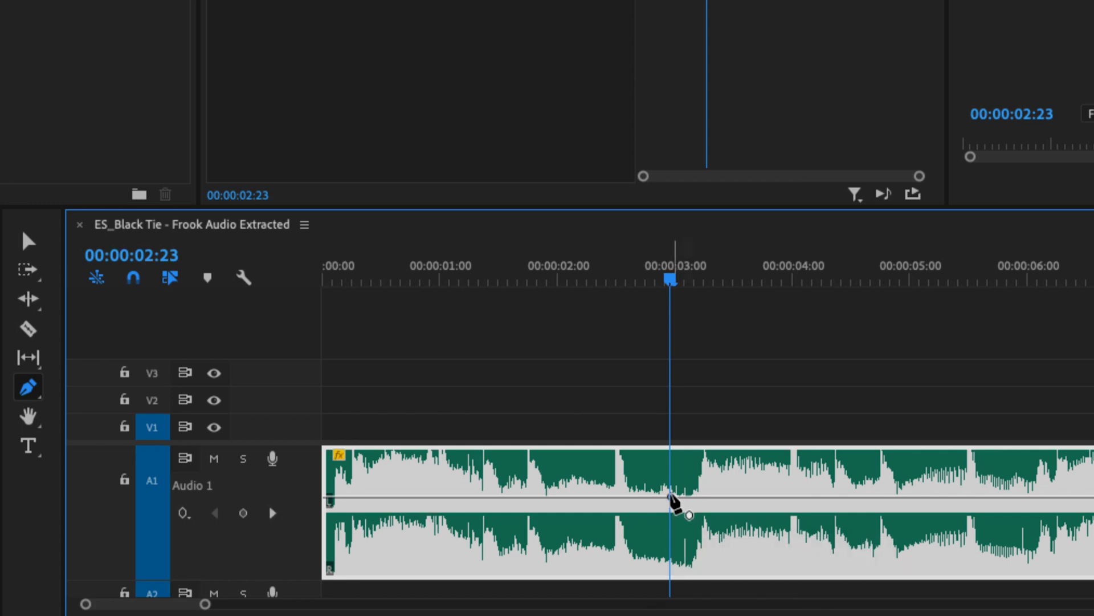
click(671, 513)
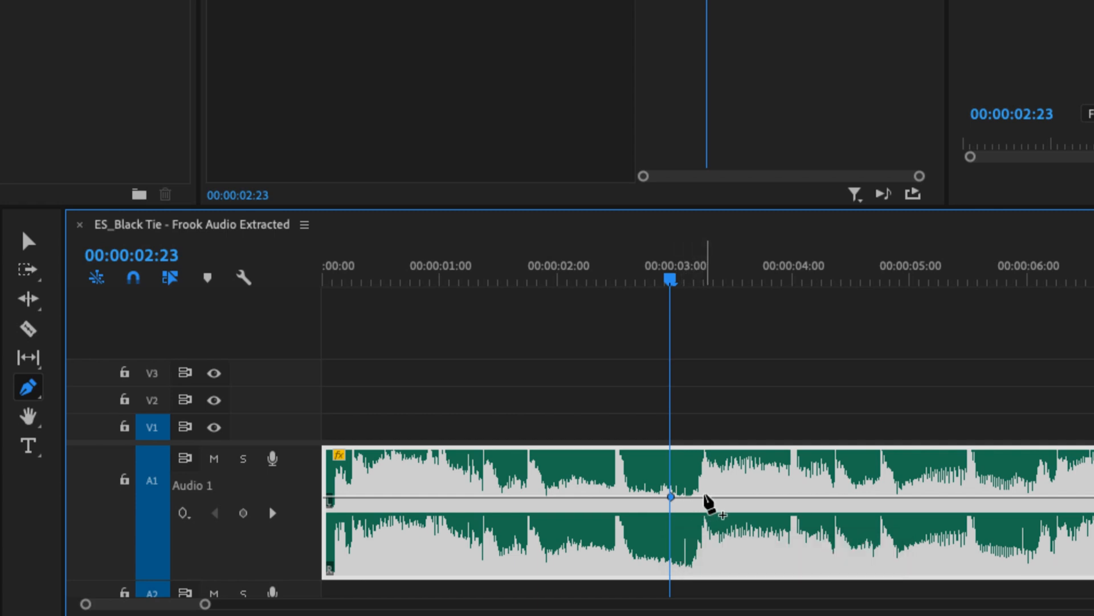
mouse_move(721, 514)
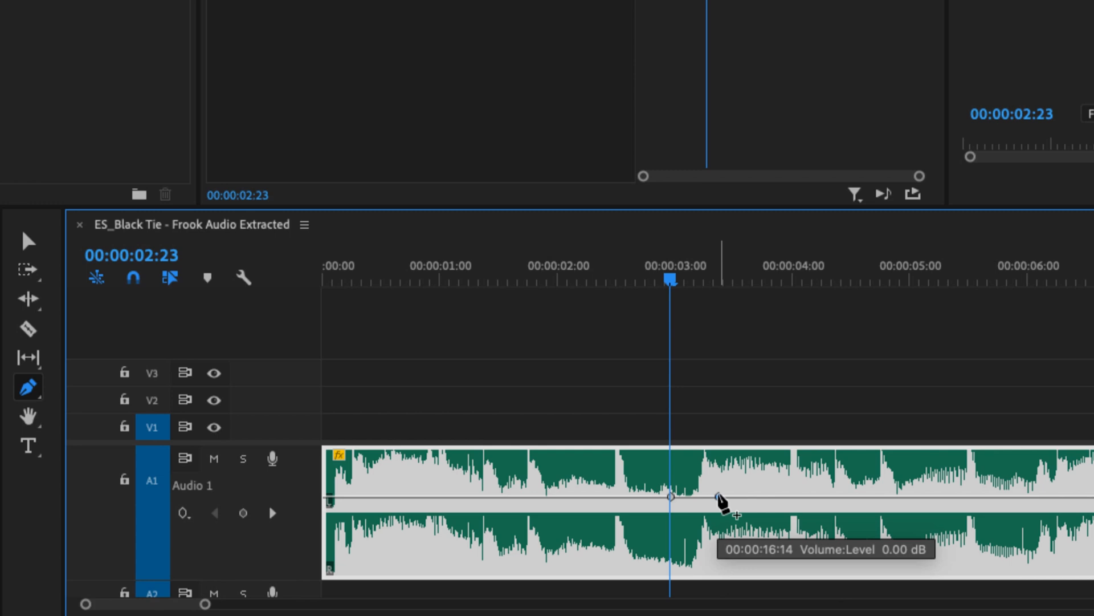
- Add a second keyframe, pull it to about −19 dB and position it near four seconds
drag(670, 497, 713, 504)
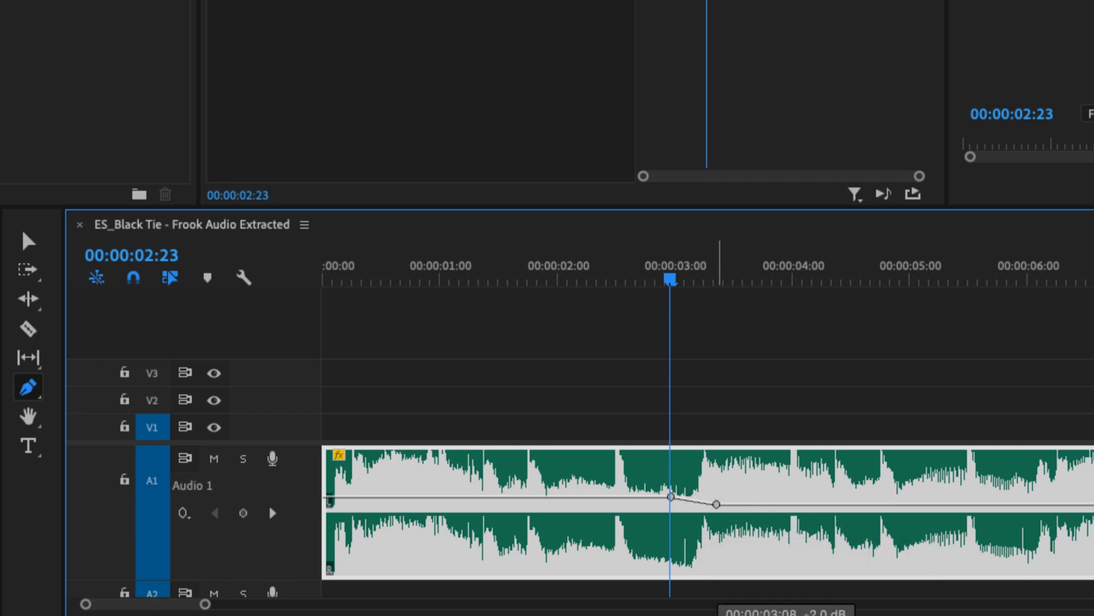
drag(714, 503, 705, 542)
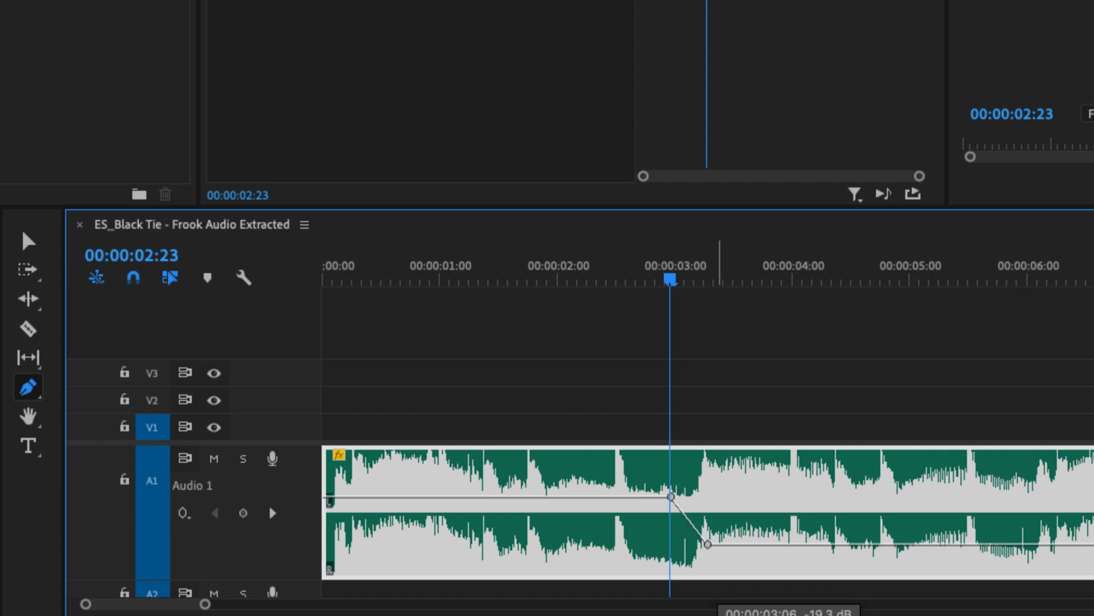
mouse_move(627, 291)
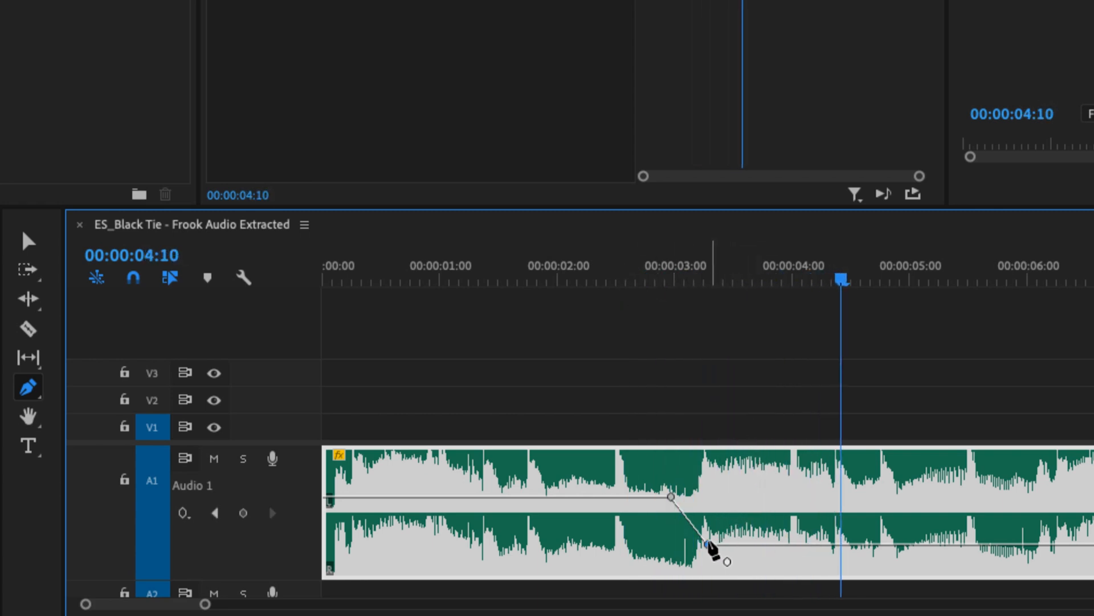
drag(710, 548, 796, 541)
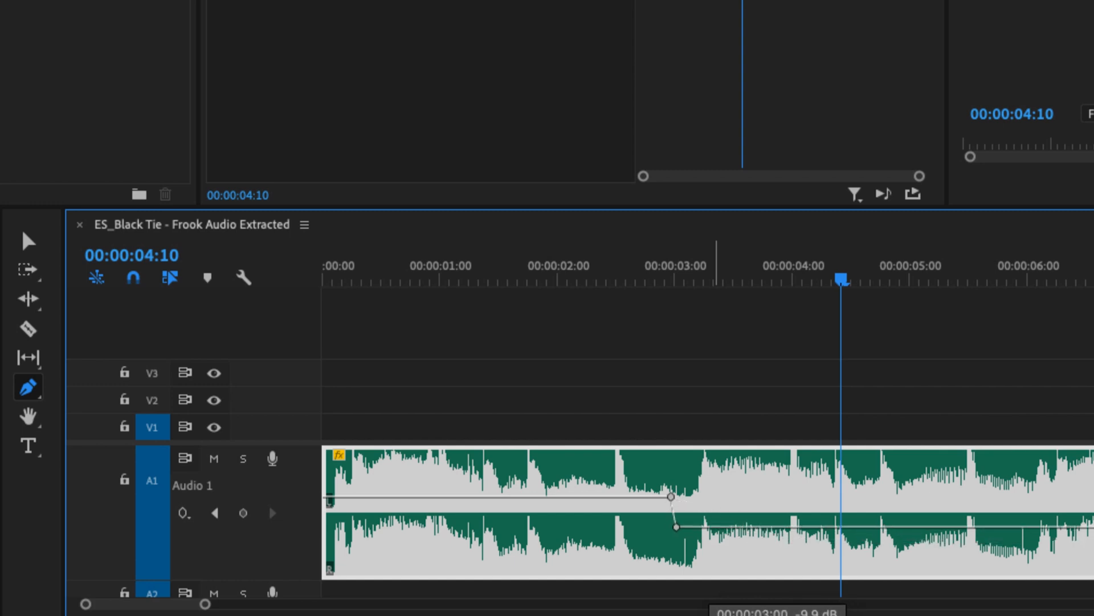
drag(674, 526, 779, 539)
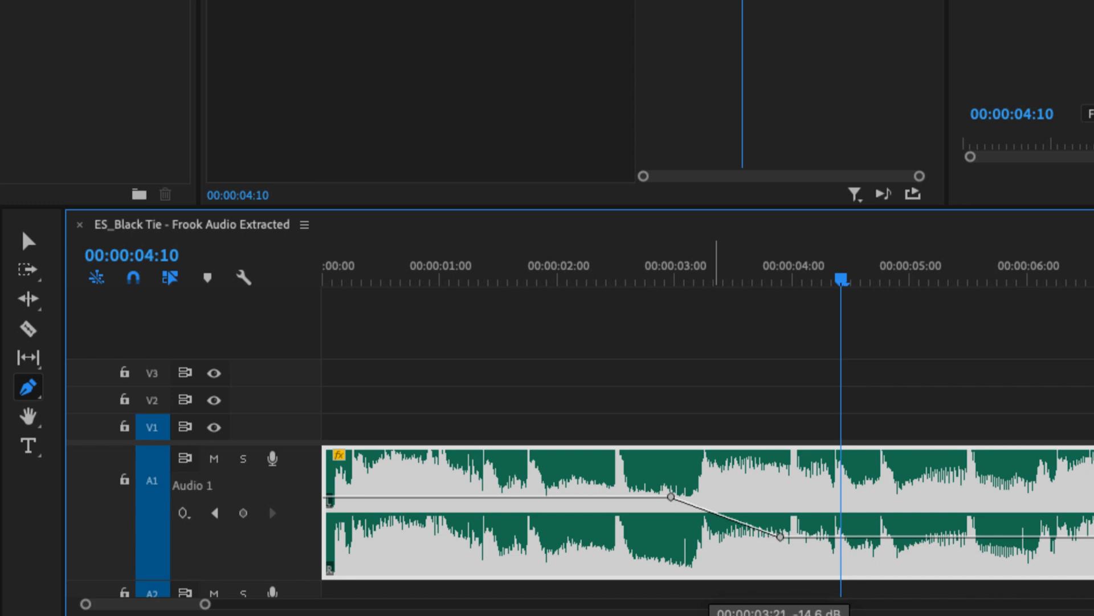
drag(782, 539, 852, 539)
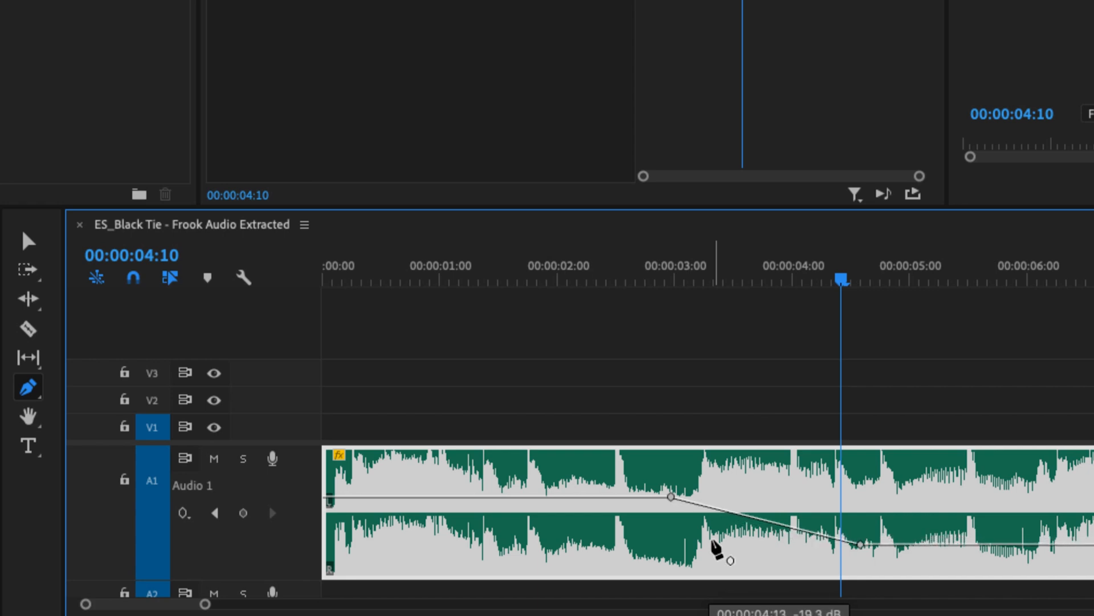
click(693, 283)
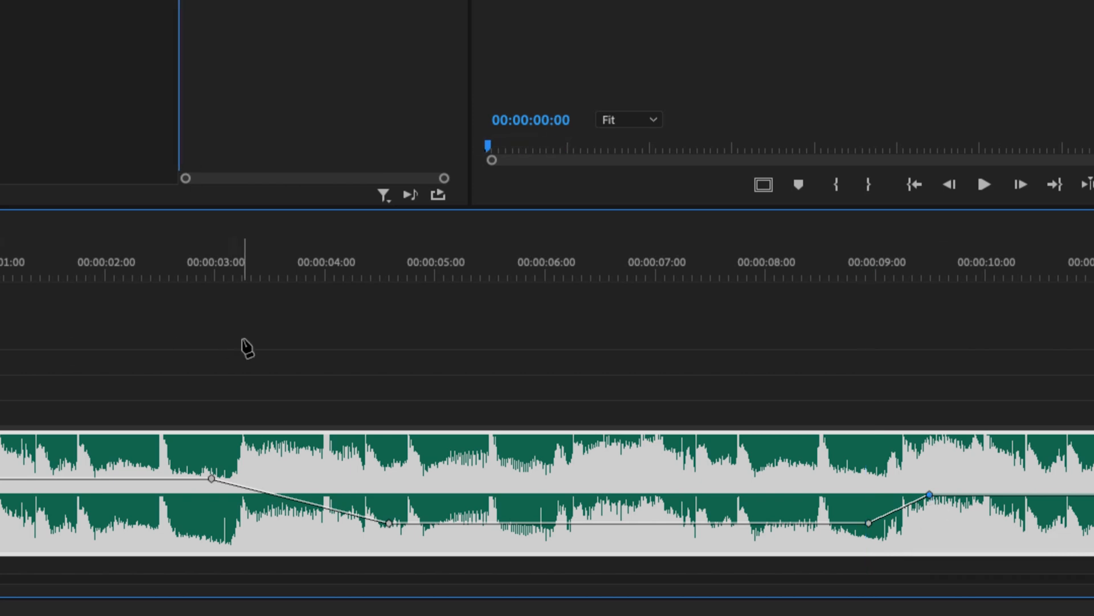
- Play the sequence from the start to hear the shaped volume dip
click(986, 185)
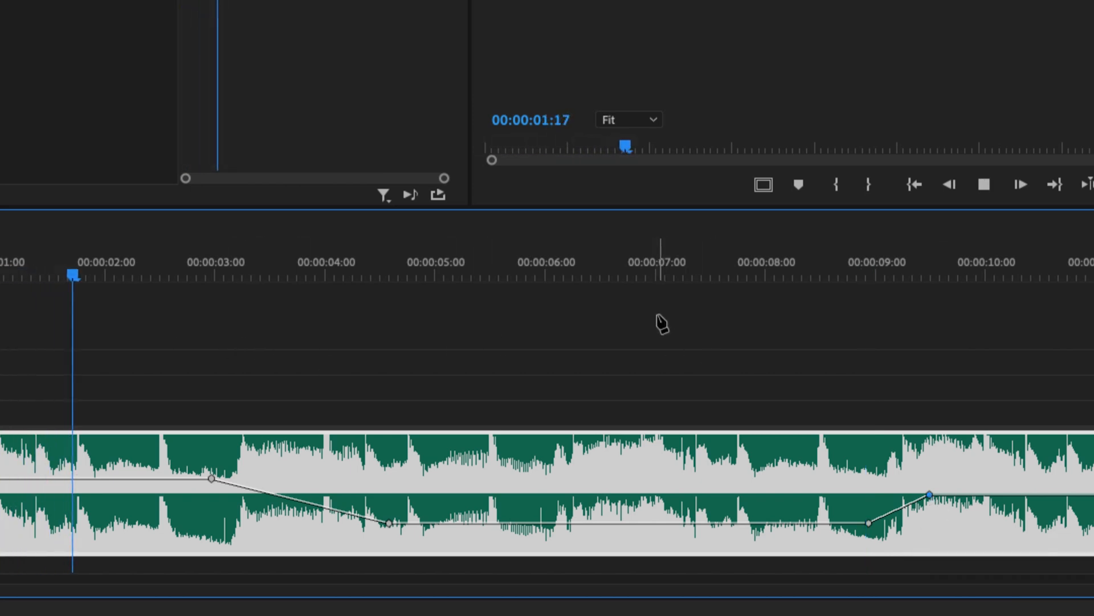